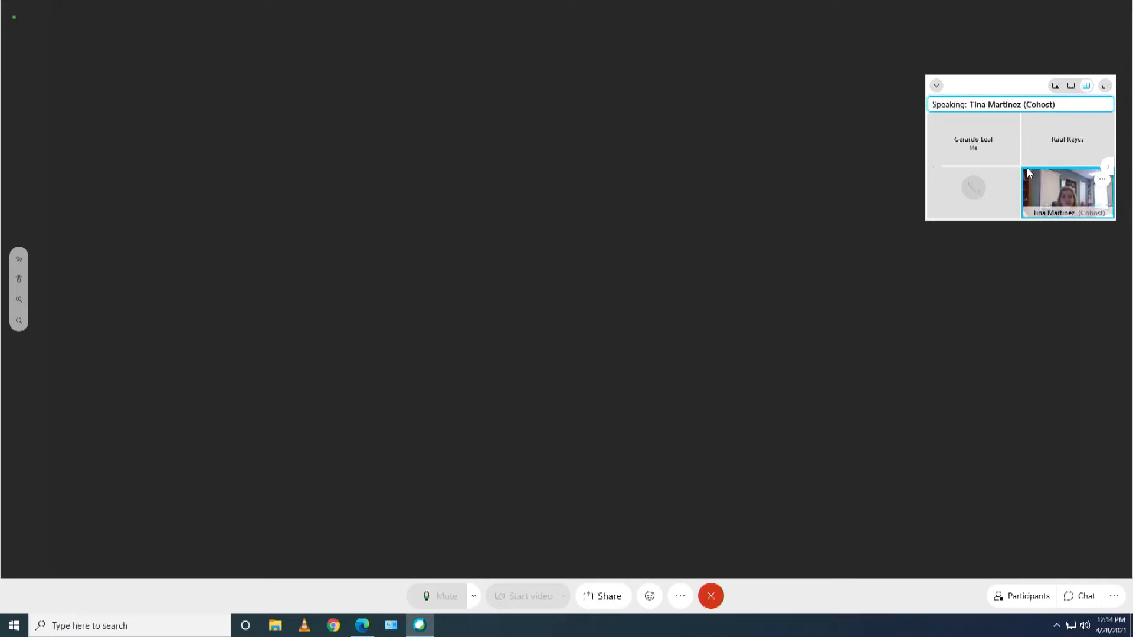
mouse_move(105, 356)
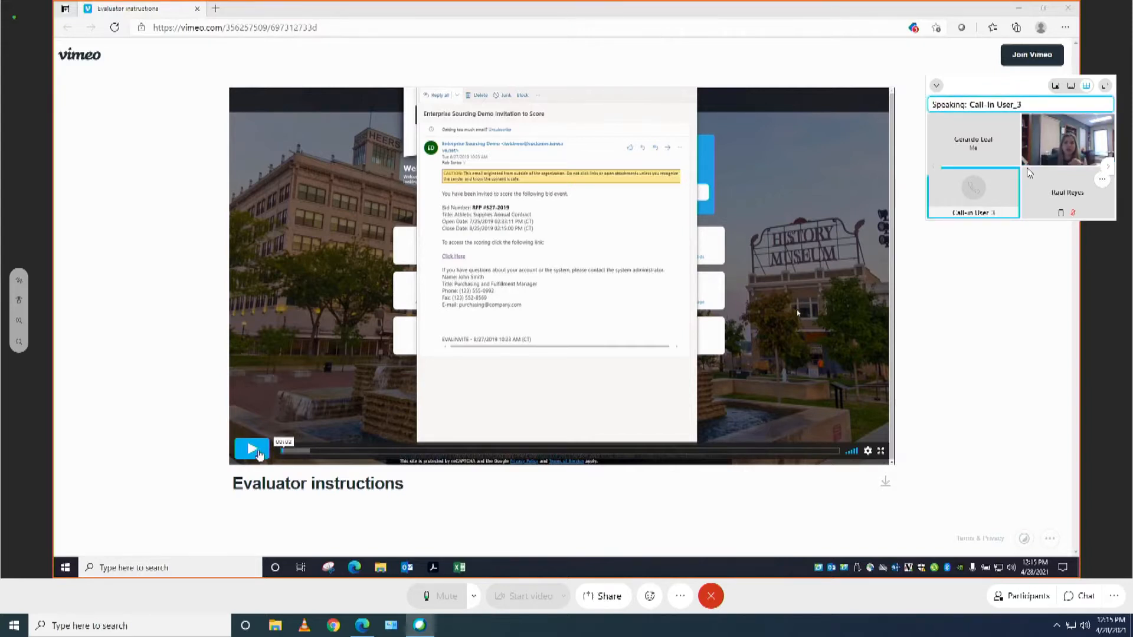
Step: Start the Evaluator instructions video playing from the IonWave invitation email
click(251, 448)
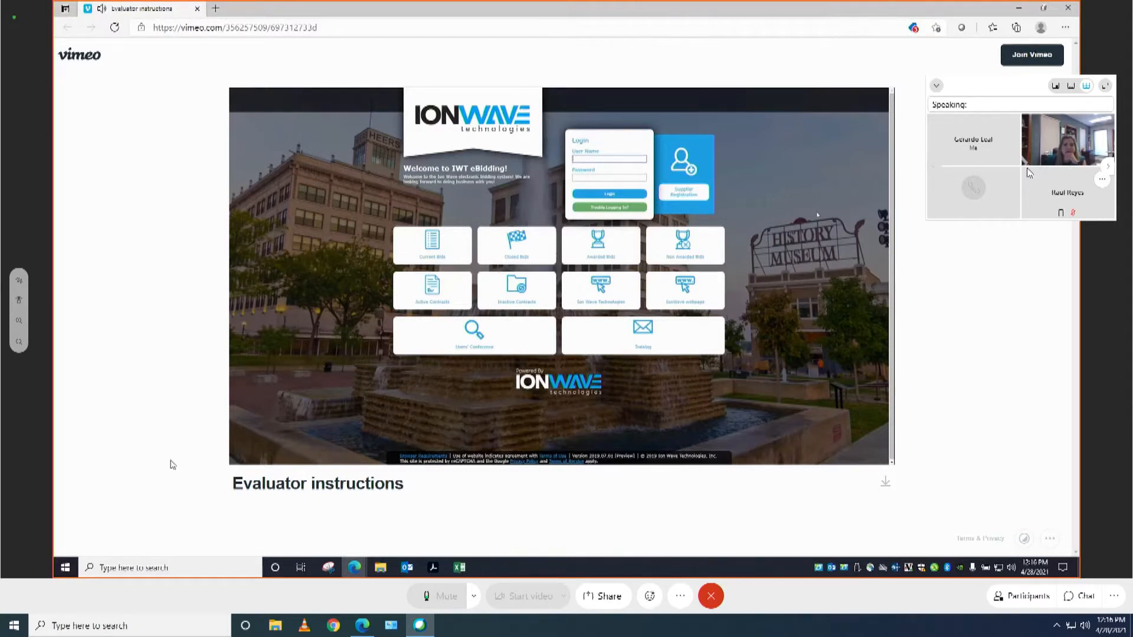
mouse_move(829, 210)
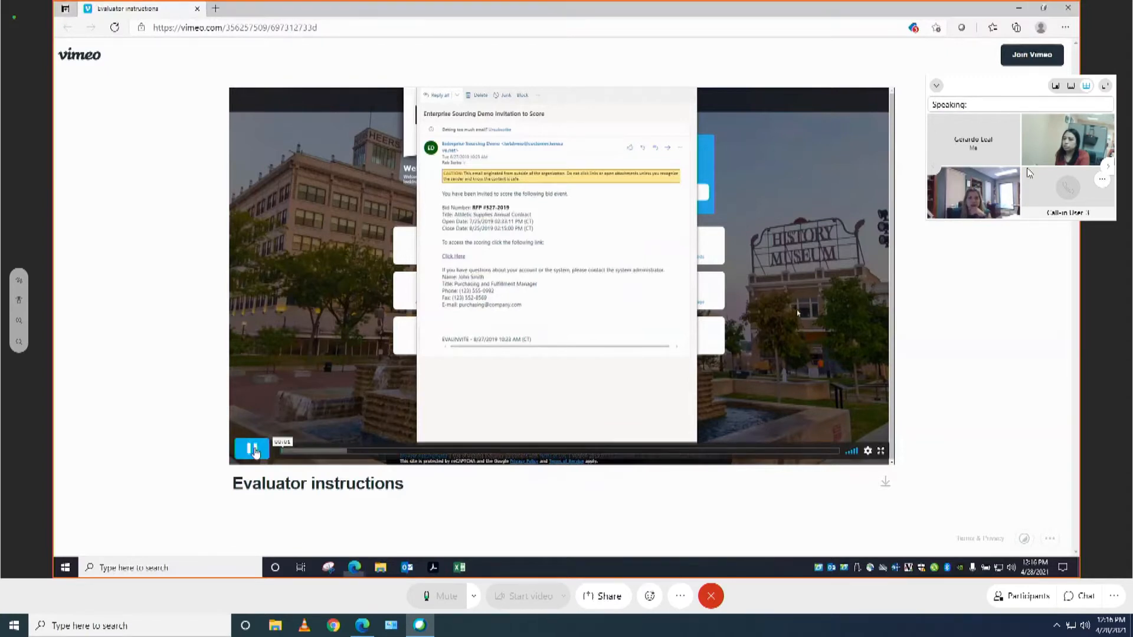
click(251, 448)
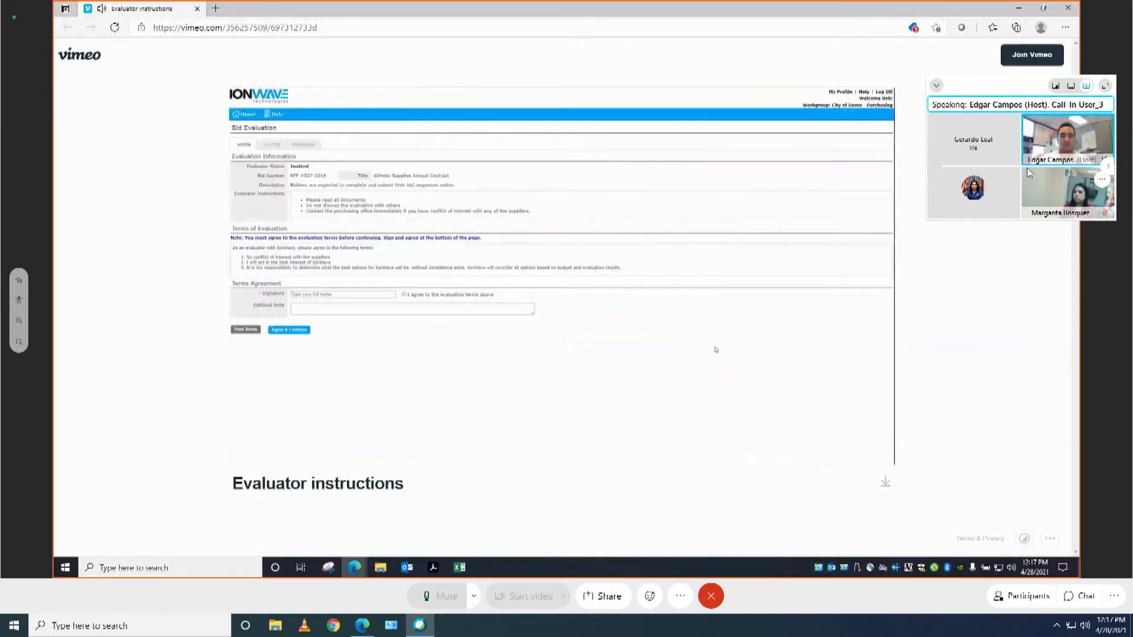
mouse_move(1004, 268)
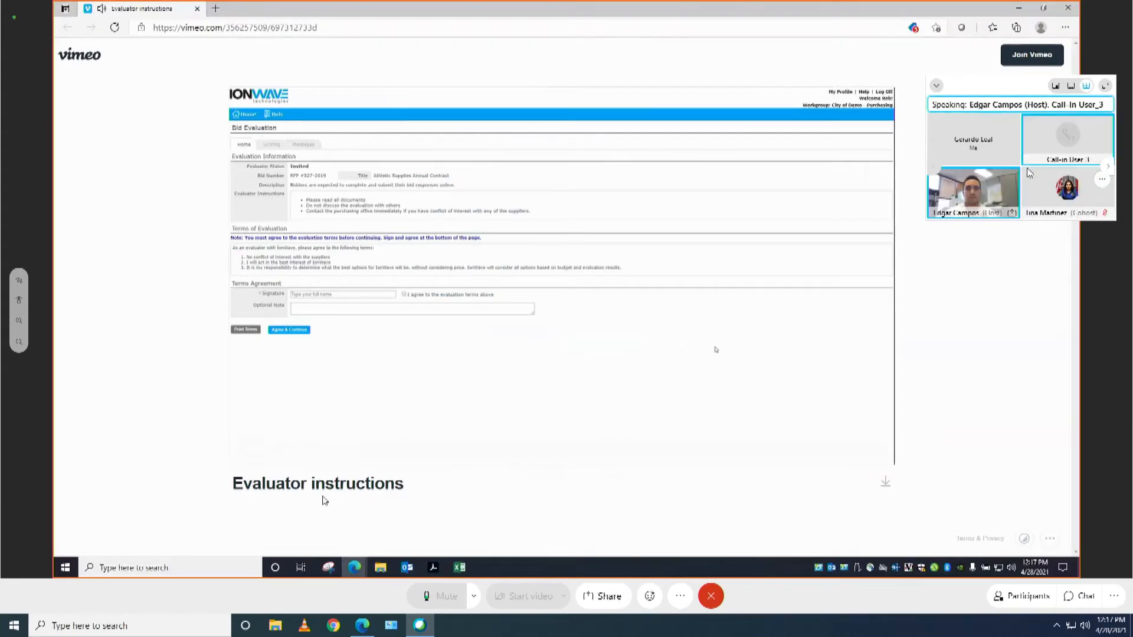
mouse_move(227, 475)
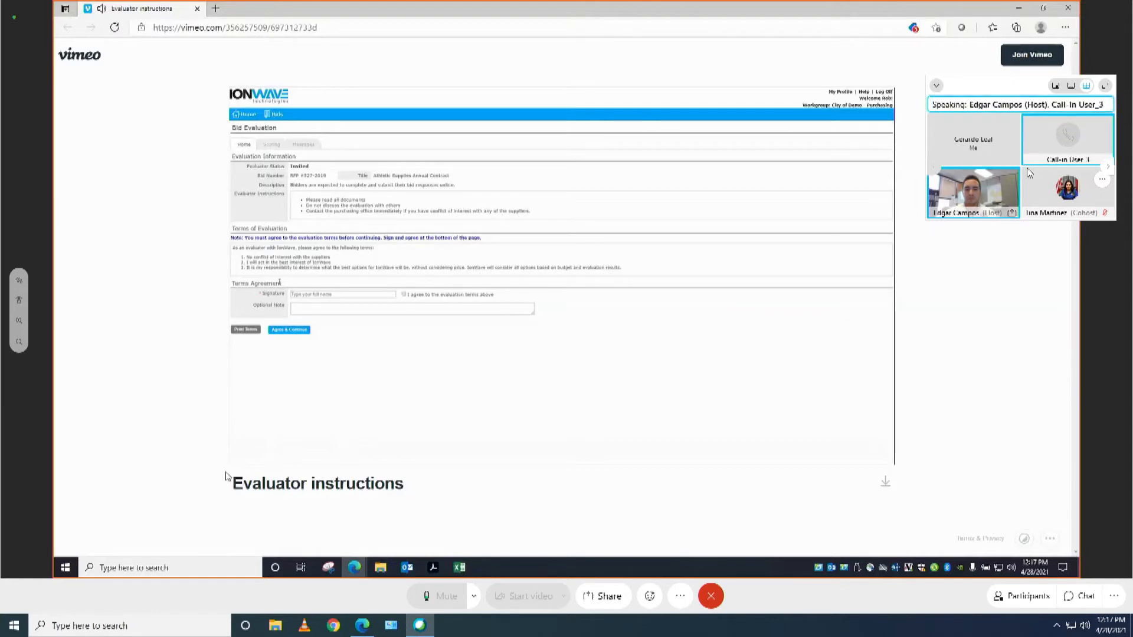
mouse_move(222, 483)
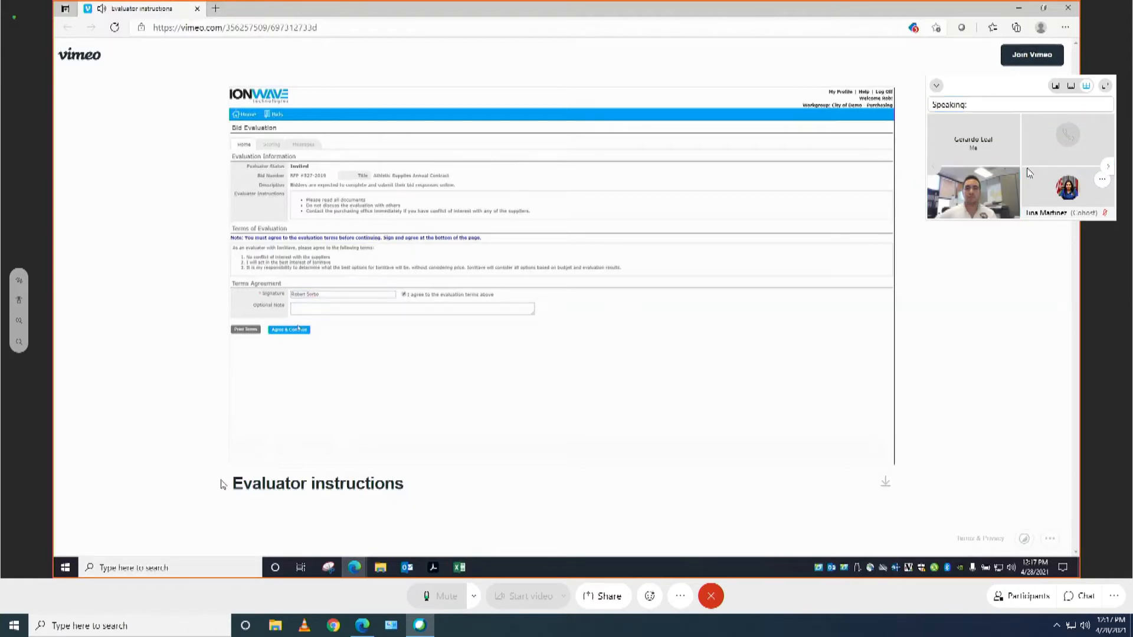
Step: Play the tutorial on to the Scoring tab with five unscored suppliers listed
click(288, 330)
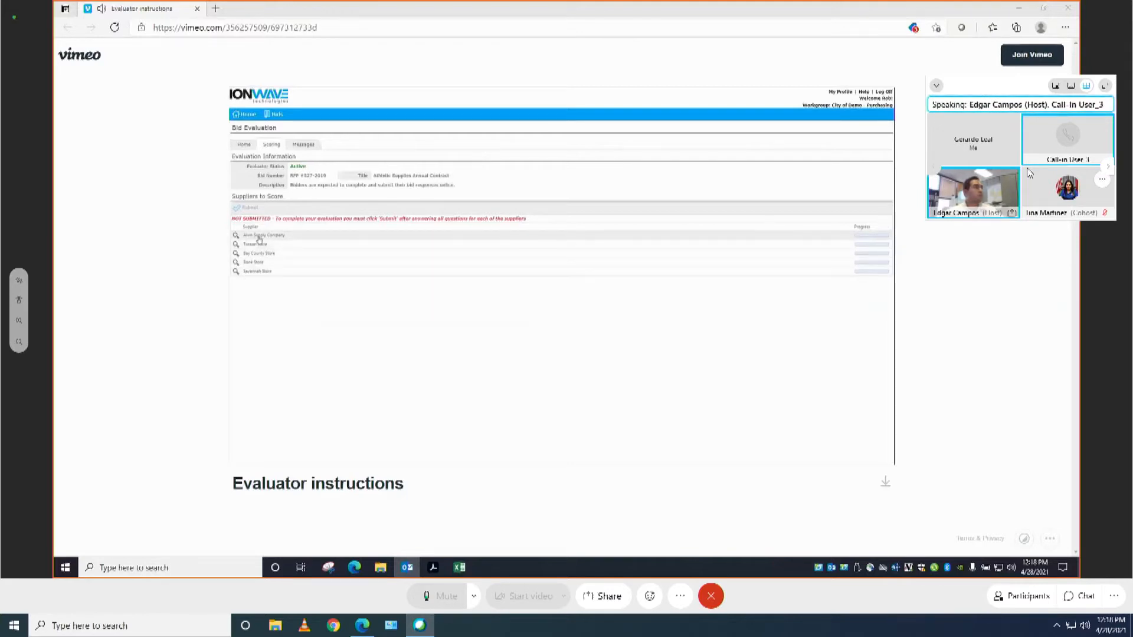
mouse_move(288, 239)
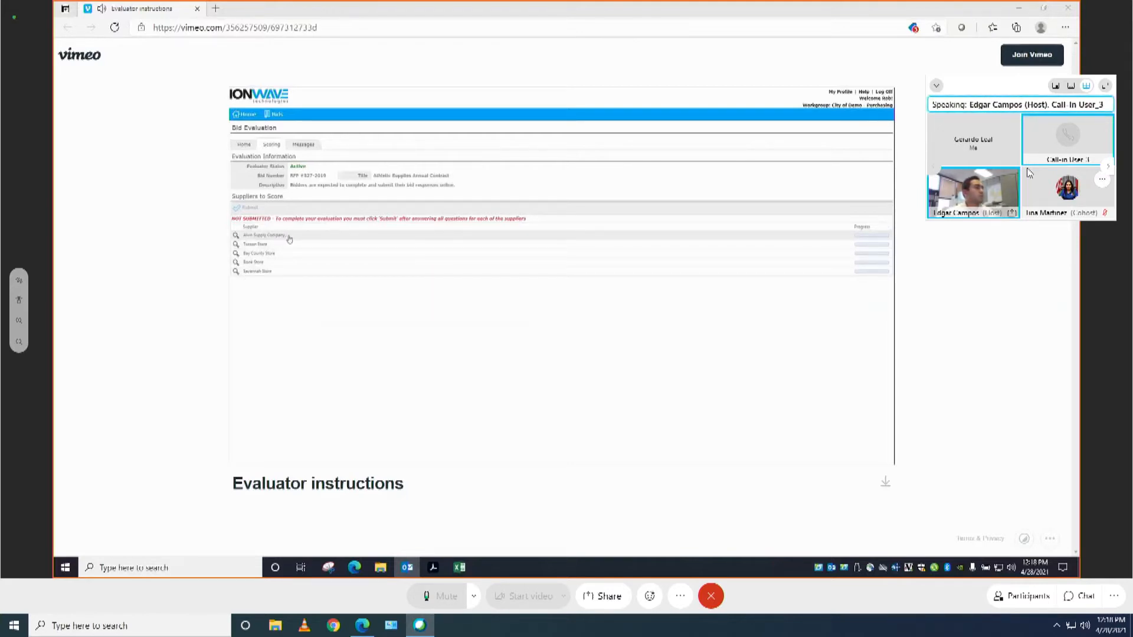
Step: Play on to the Evaluate Alvin Supply Company page and close the stray Outlook message window
click(263, 235)
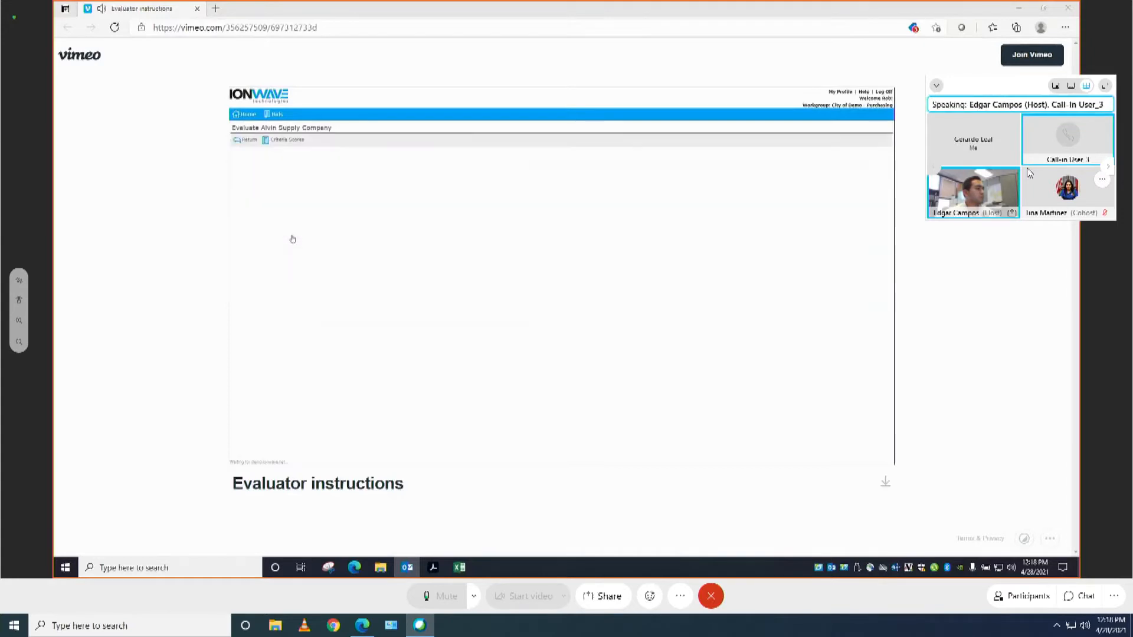
click(286, 139)
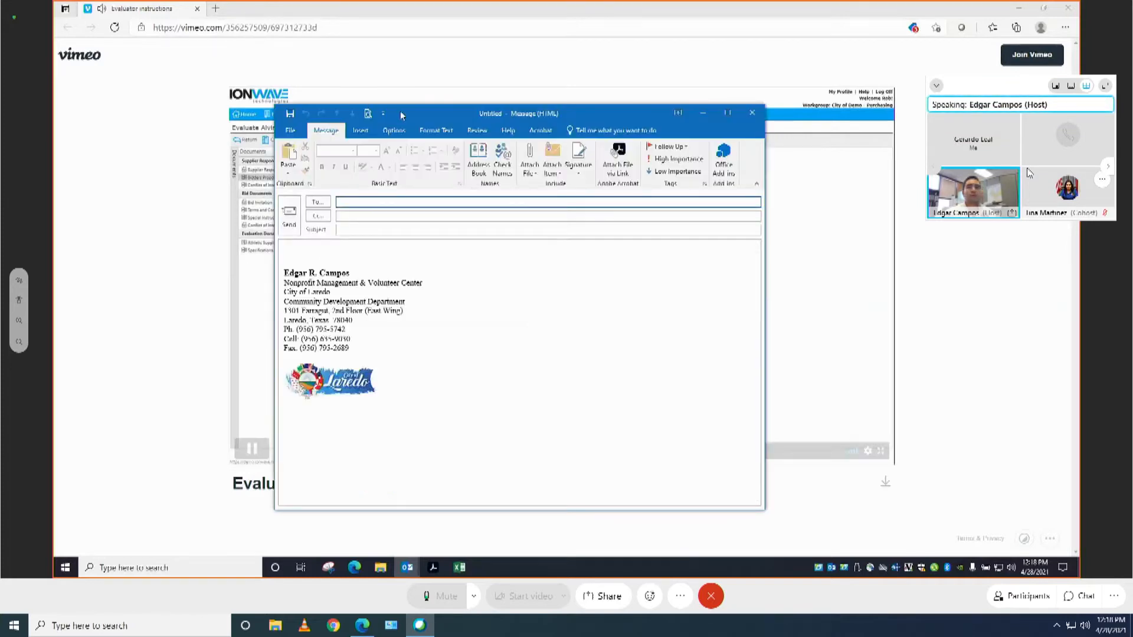
click(752, 113)
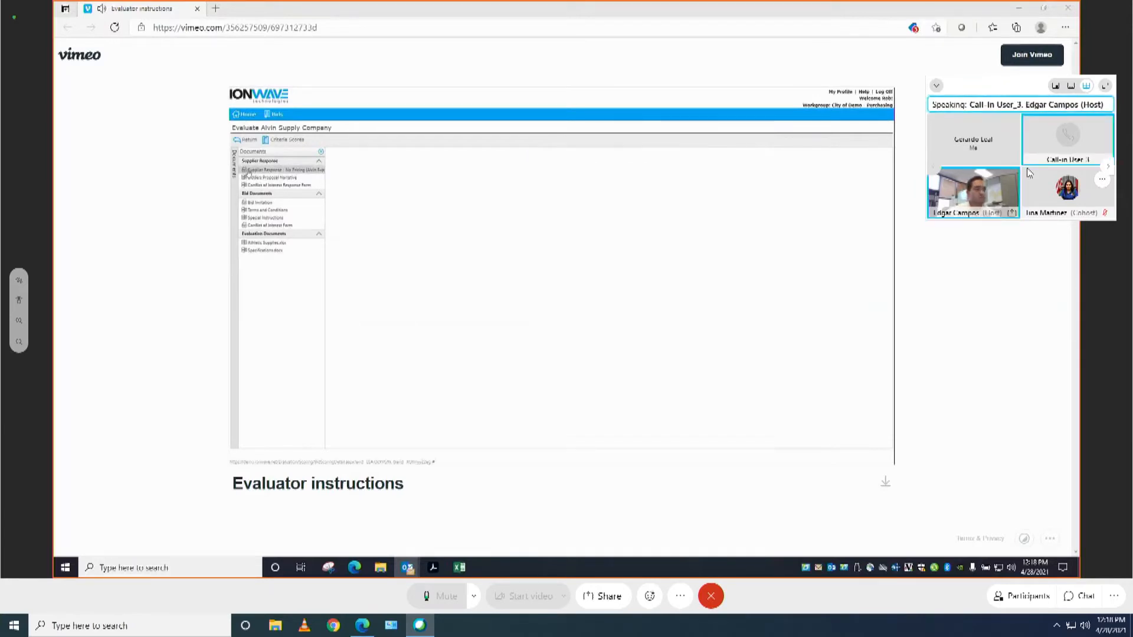
Step: Play the tutorial until Alvin Supply Company's supplier response PDF for RFP #527-2019 is open
click(271, 170)
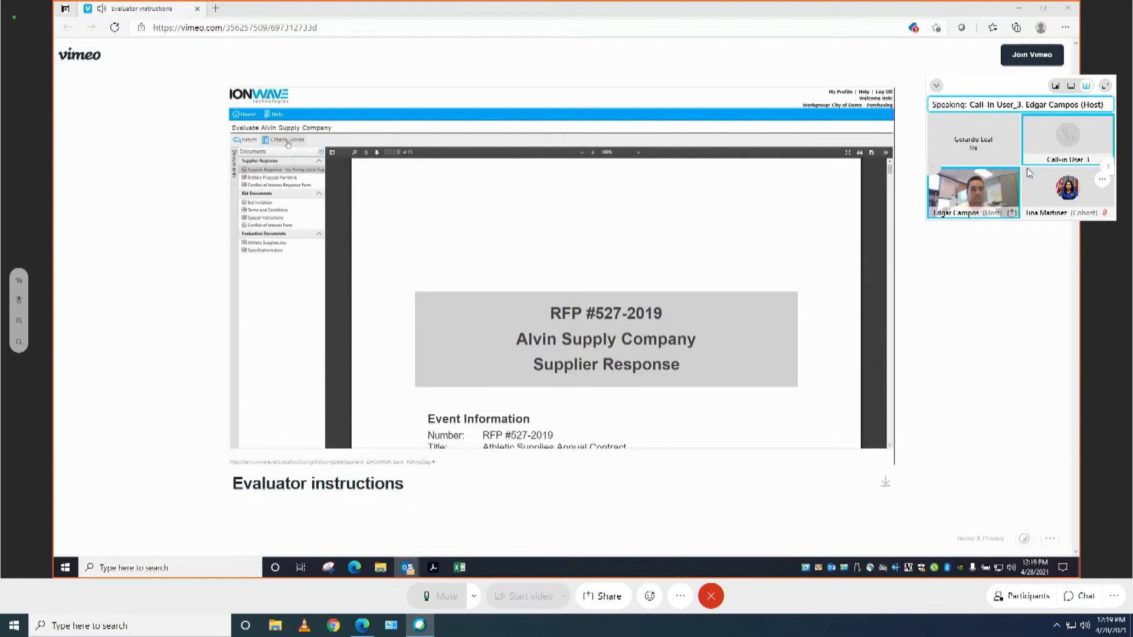
click(286, 139)
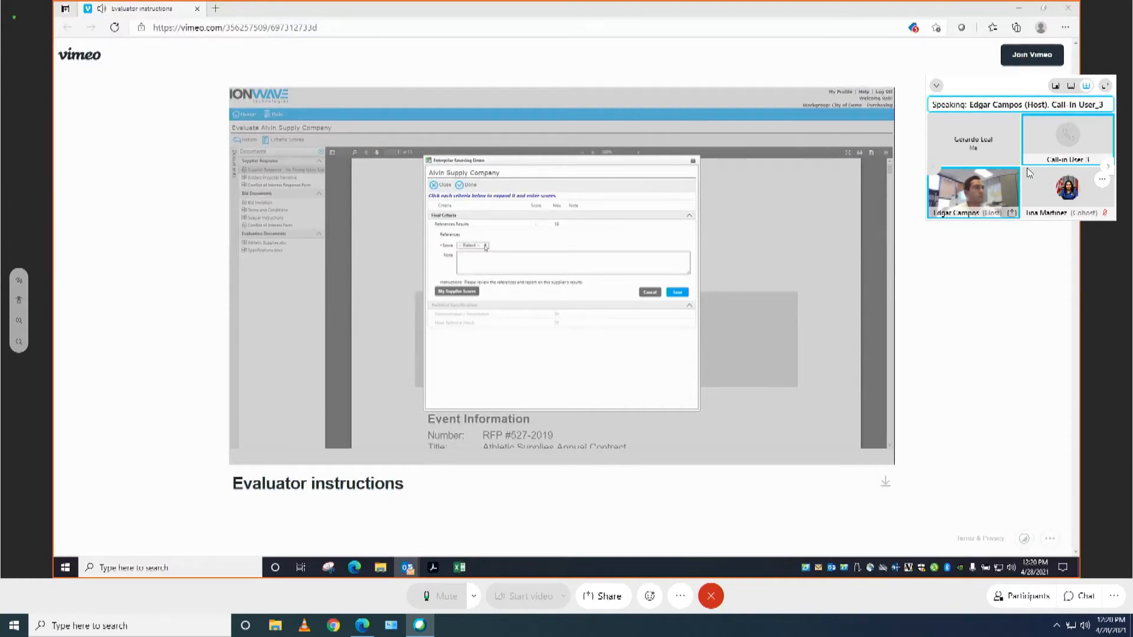
Step: Choose a References score for Alvin Supply Company and move to its Note box
click(473, 245)
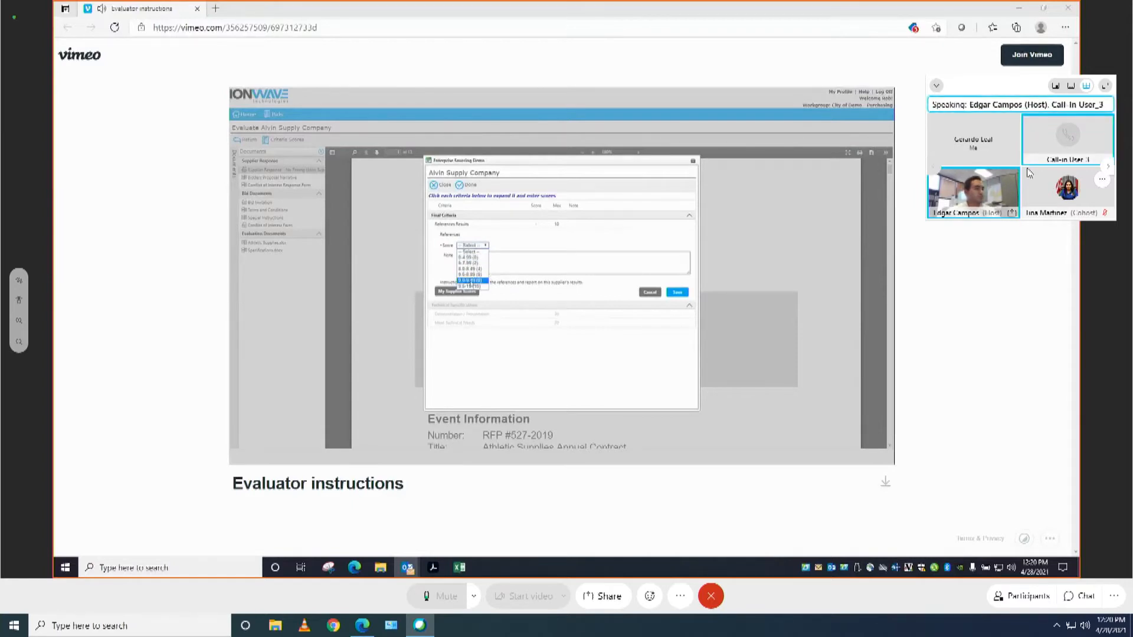
click(468, 281)
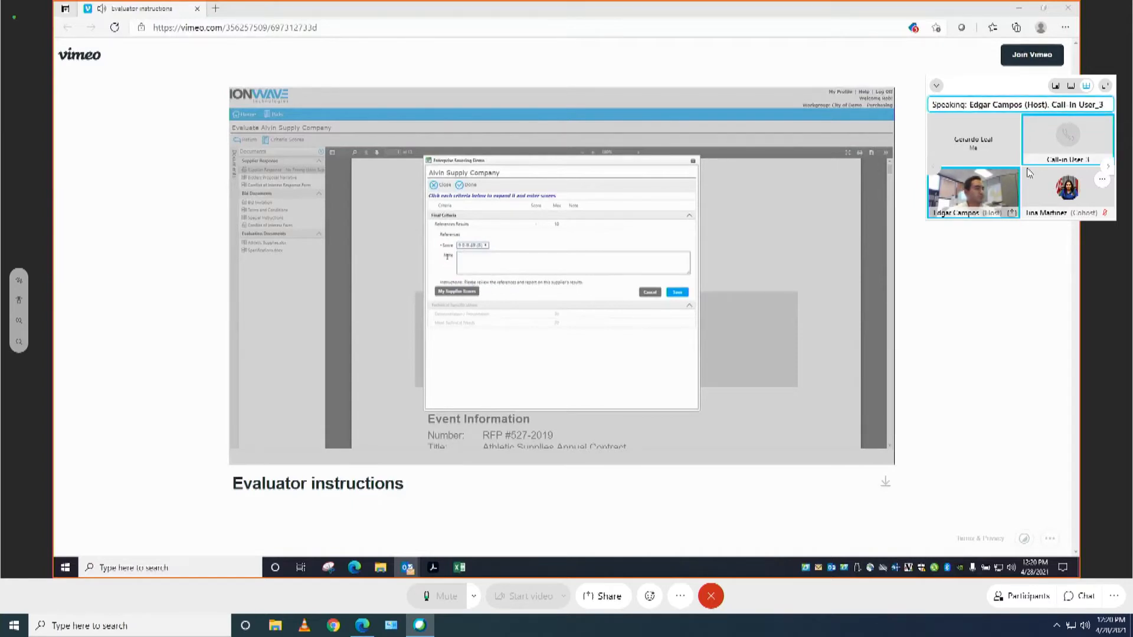
click(571, 262)
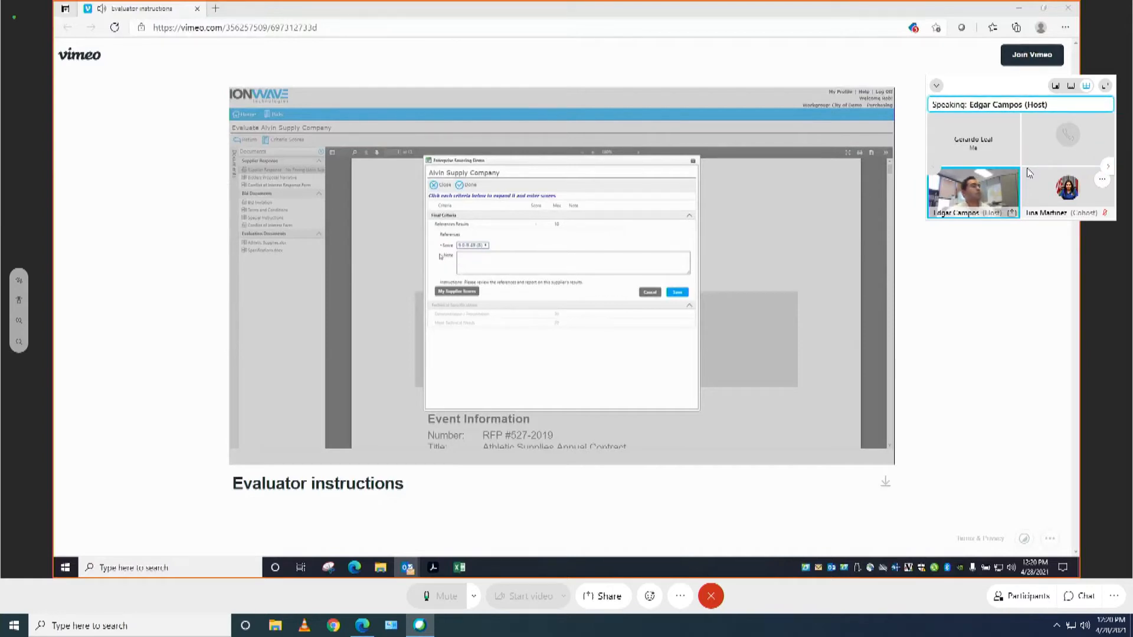
mouse_move(629, 285)
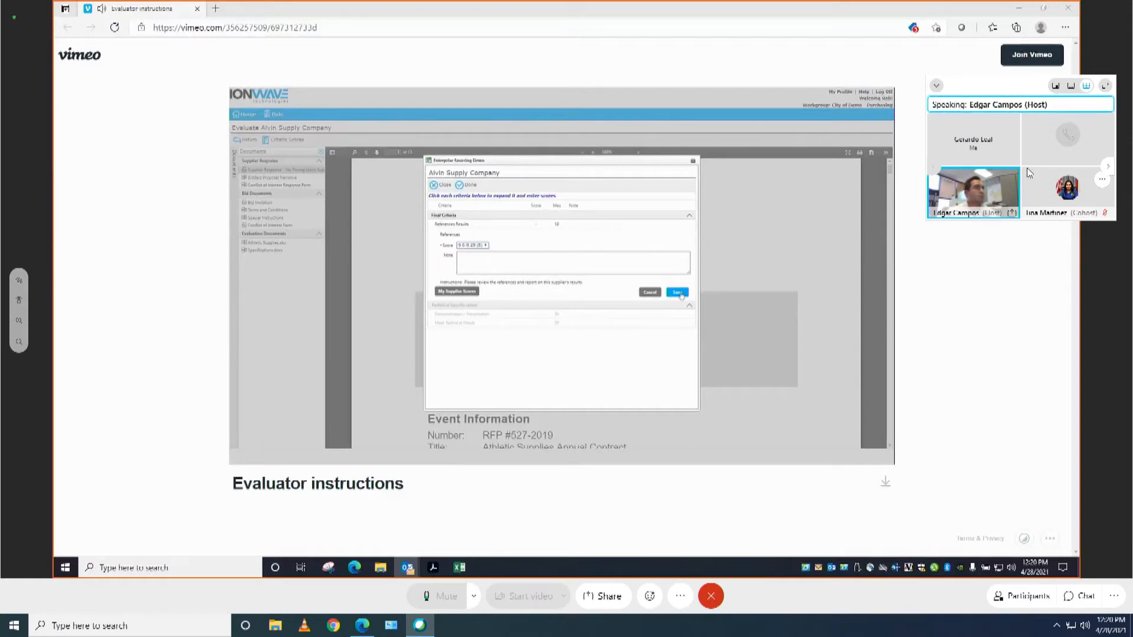
Step: Save the References score, then enter Demonstration score 20 with the 'met most of our needs' note
click(677, 291)
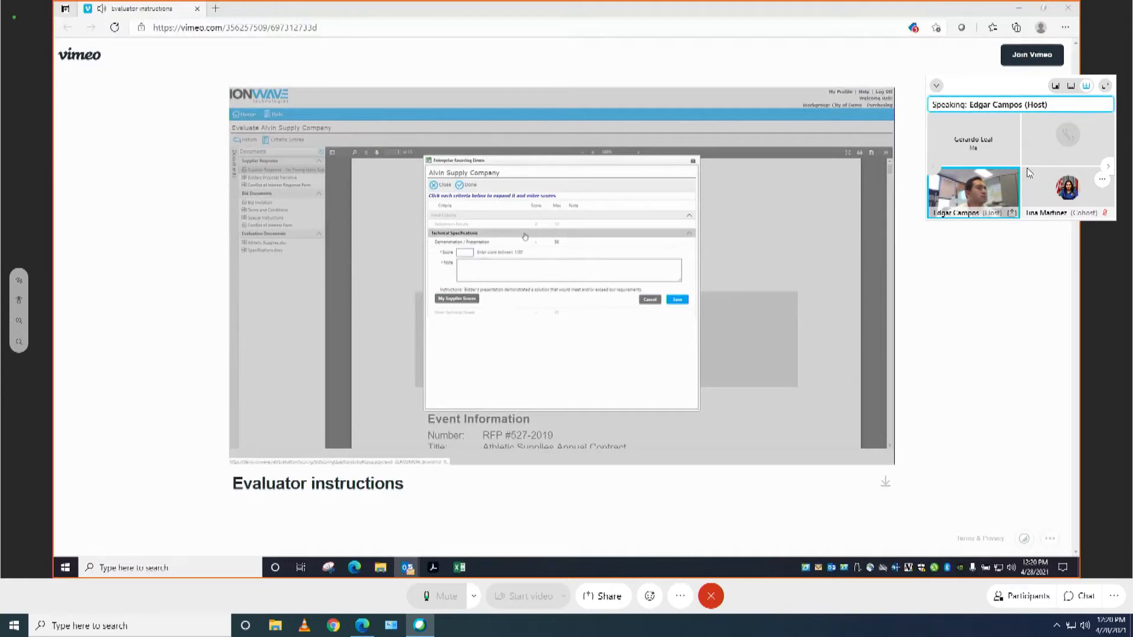
text(20)
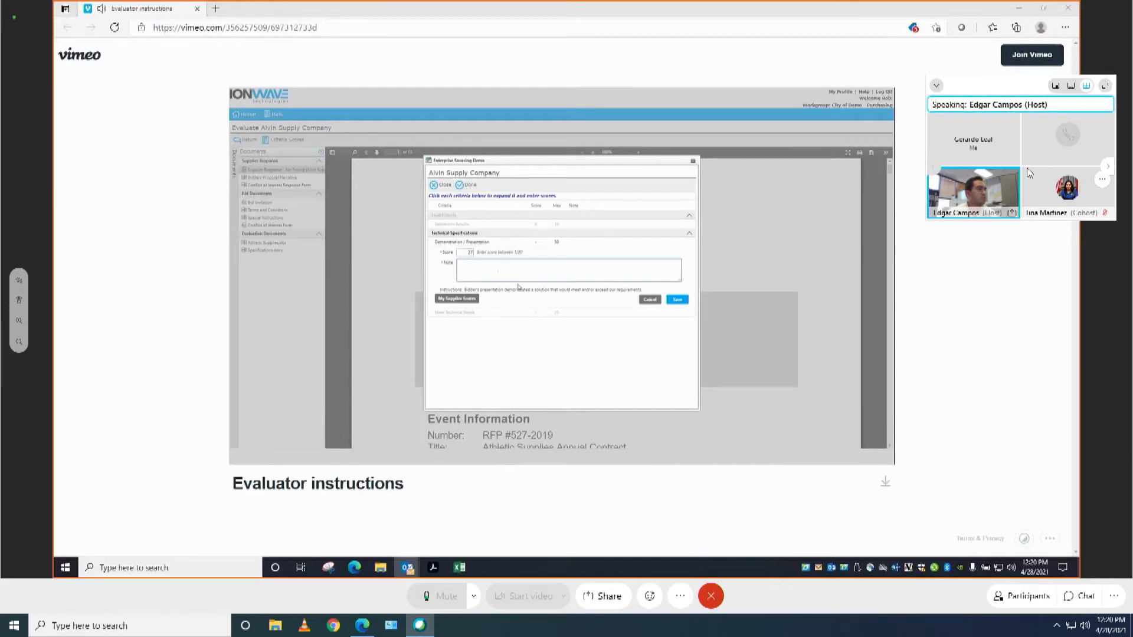
text(They met most of our needs. Everything missing can be handled with some low-cost workarounds, though not completely ideal.)
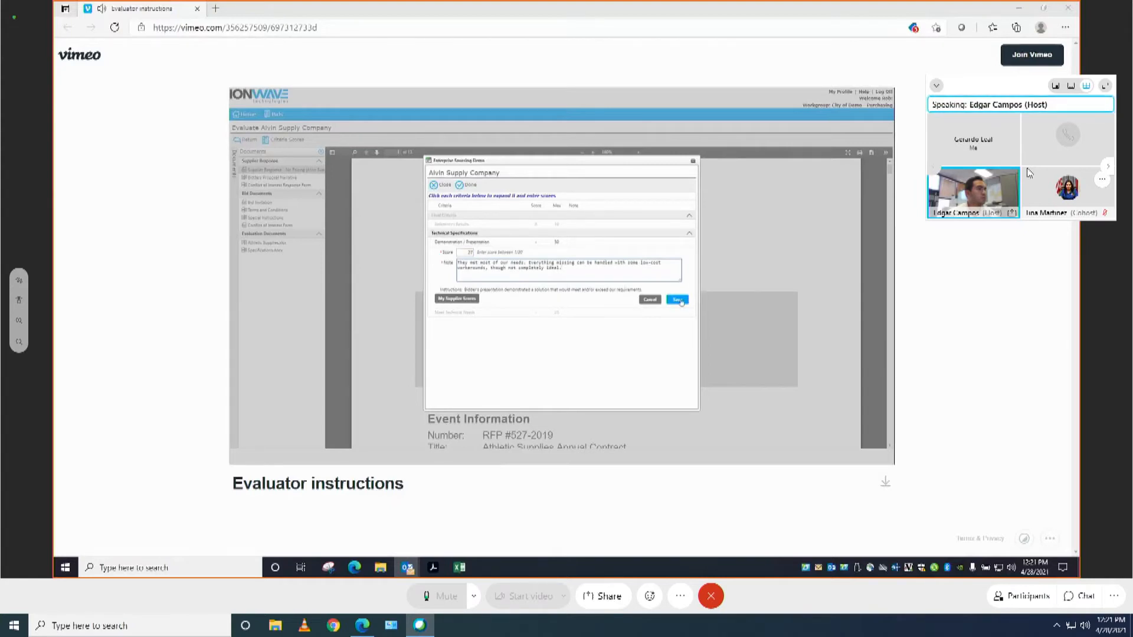
Step: Save Demonstration, then score Meet Technical Needs 10 with note 'They meet most of our needs.' and save
click(677, 298)
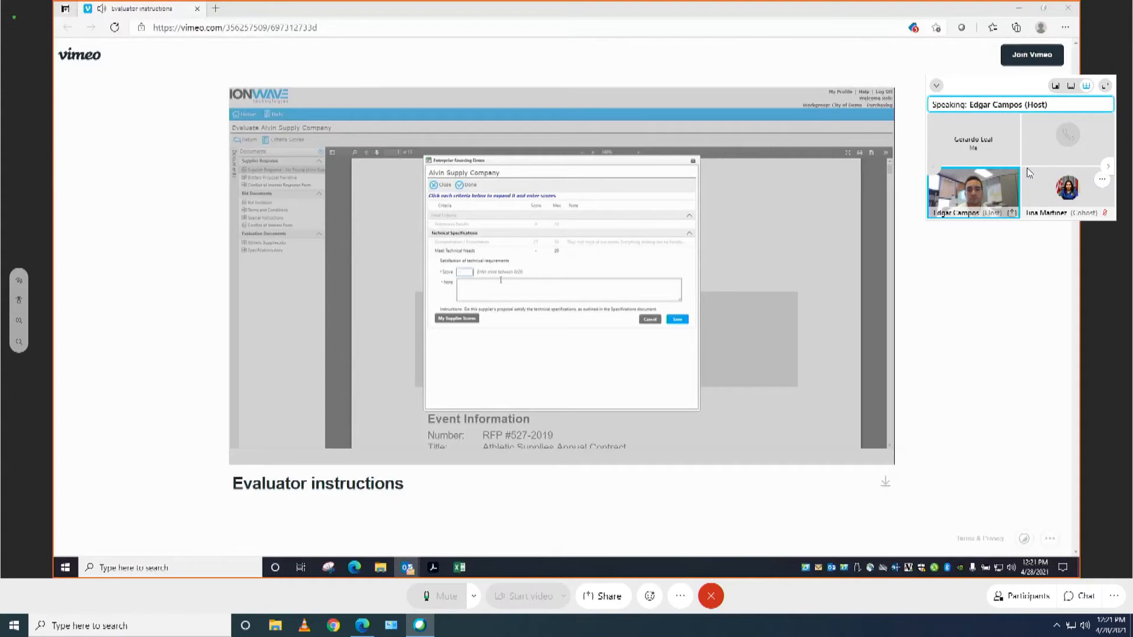
text(10)
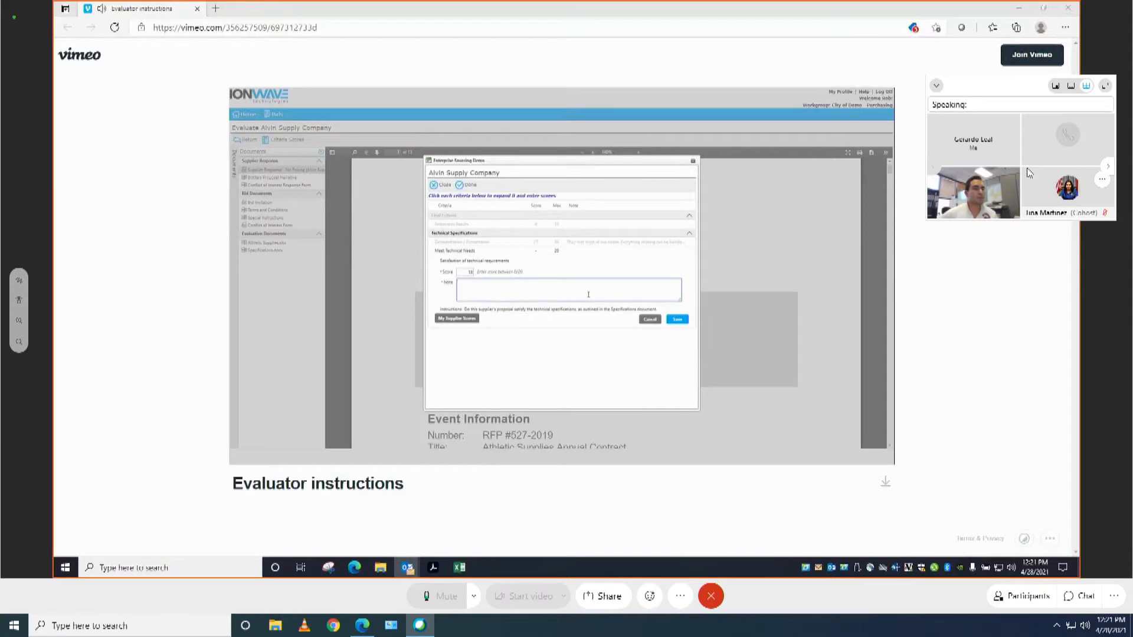
text(They meet most of our needs.)
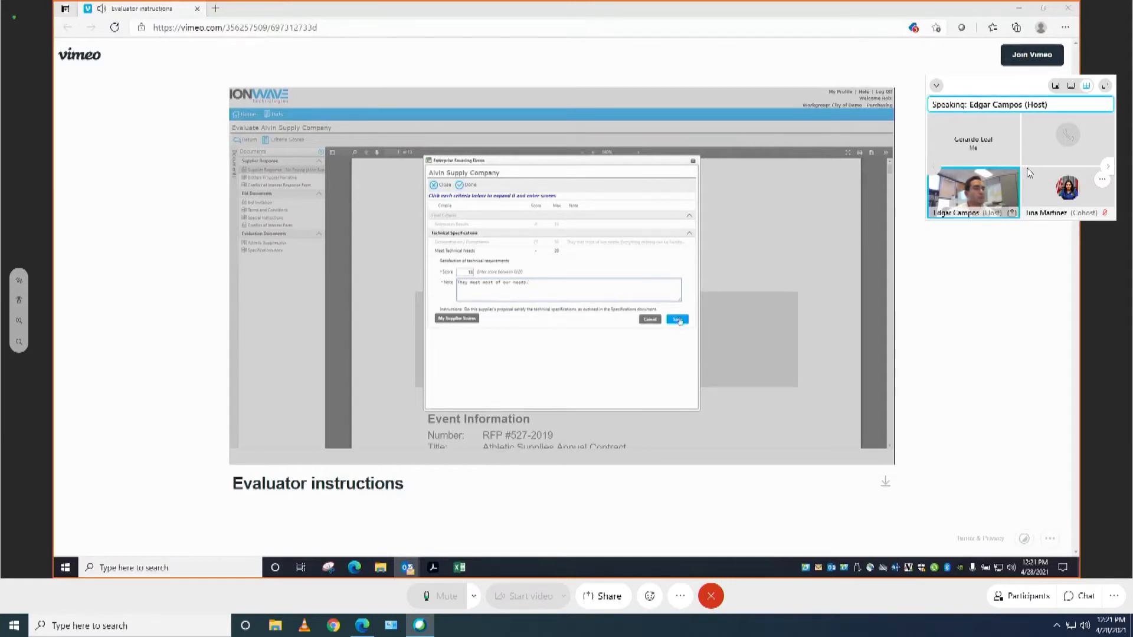
click(676, 319)
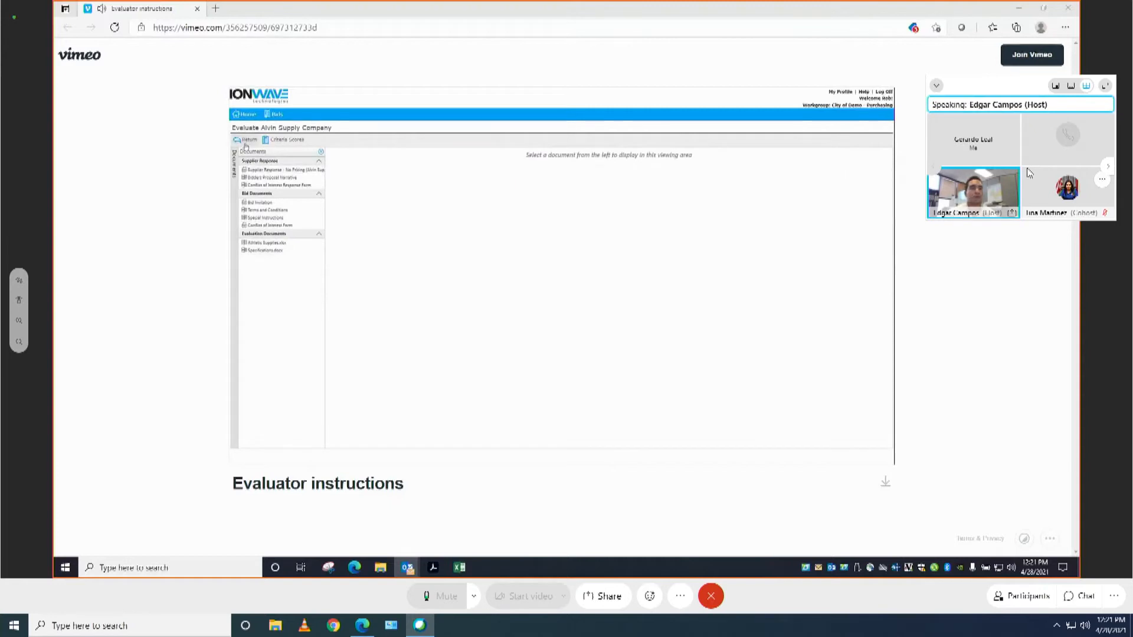
Step: Return to the supplier list and open Savannah Store's evaluation page
click(246, 139)
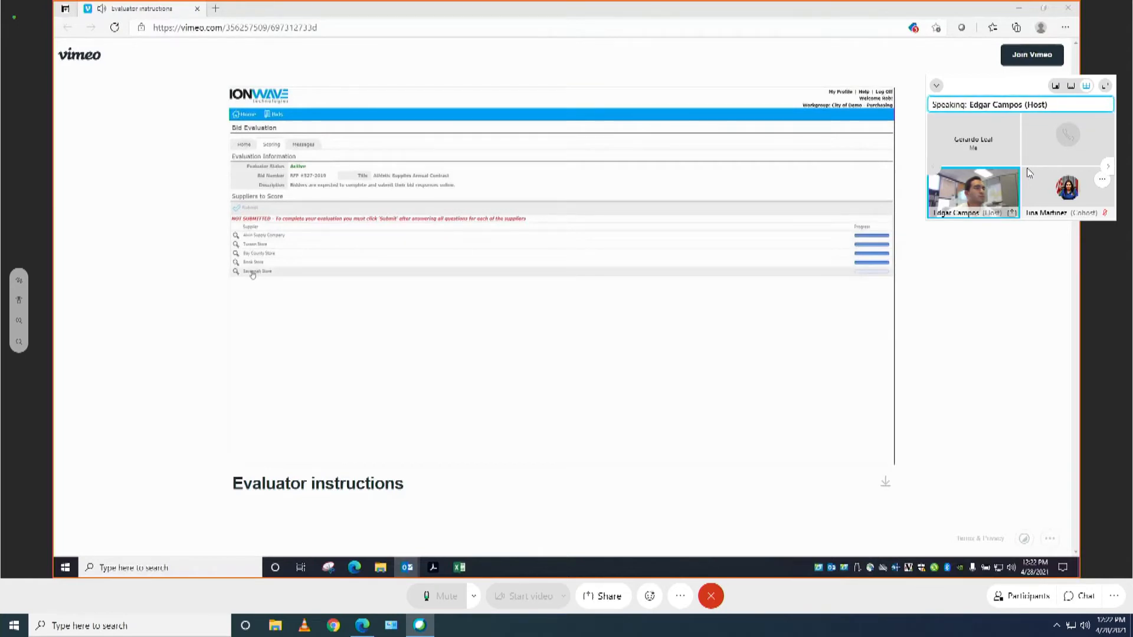
click(236, 272)
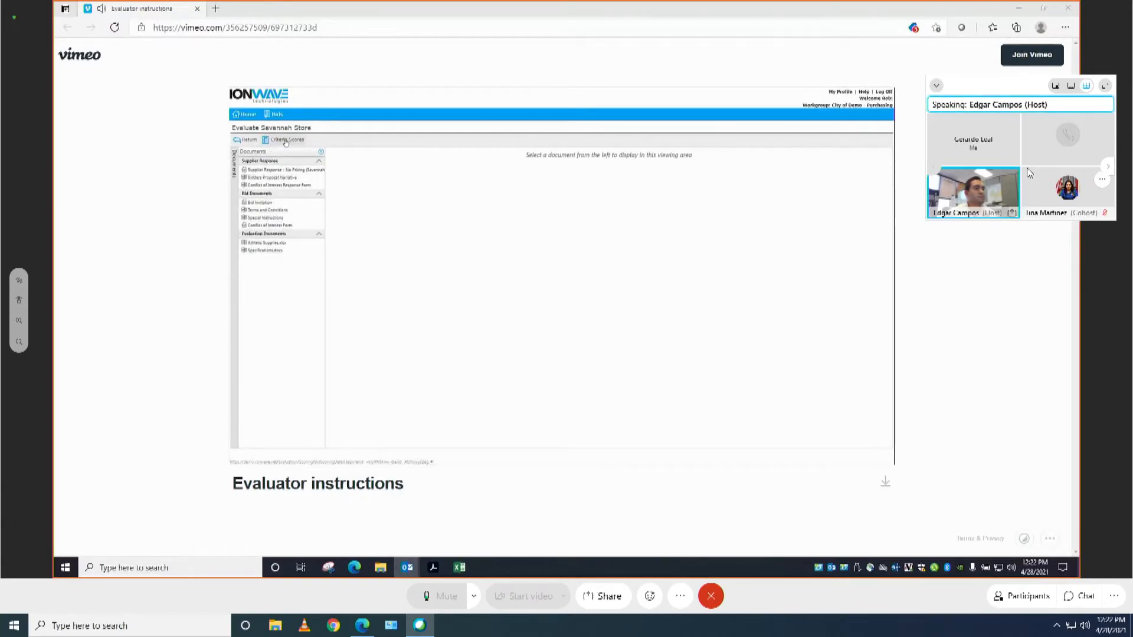
Step: Bring up Savannah Store's scoring form with the Demonstration / Presentation criterion expanded
click(286, 139)
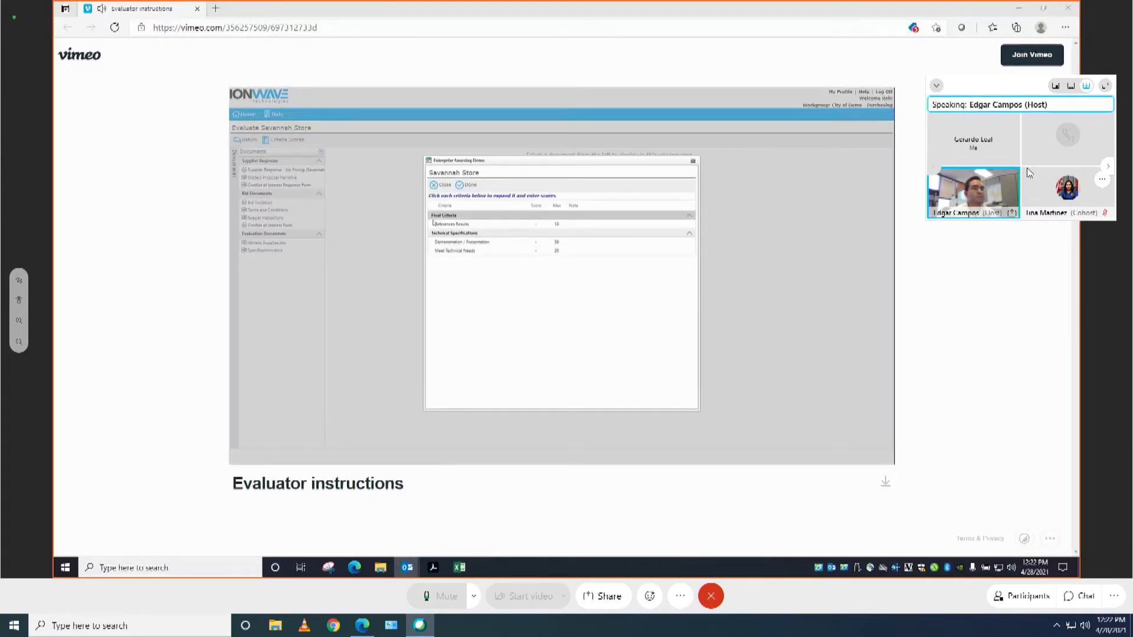
click(451, 224)
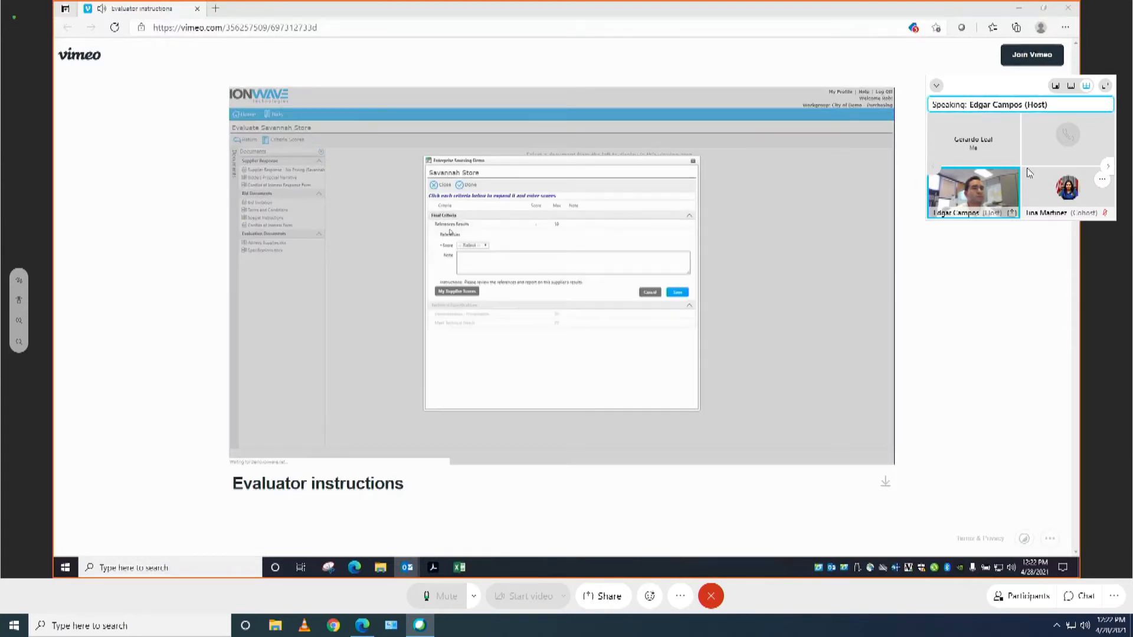
click(470, 245)
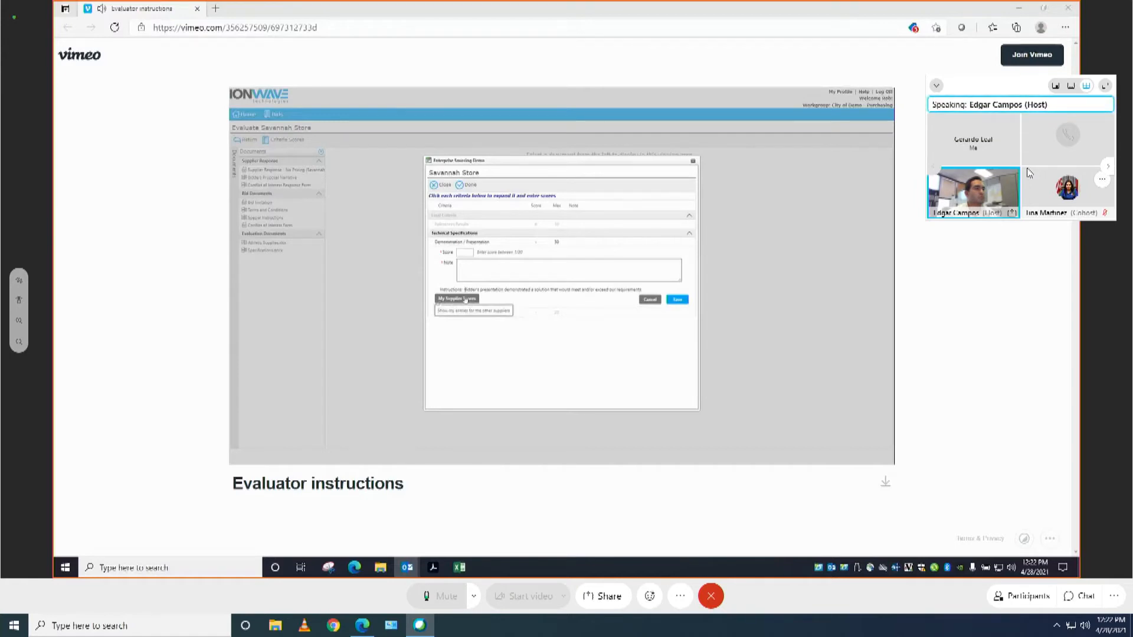
Step: Score Savannah Store's Demonstration with note 'not the best, but will meet our needs.' and save
click(455, 298)
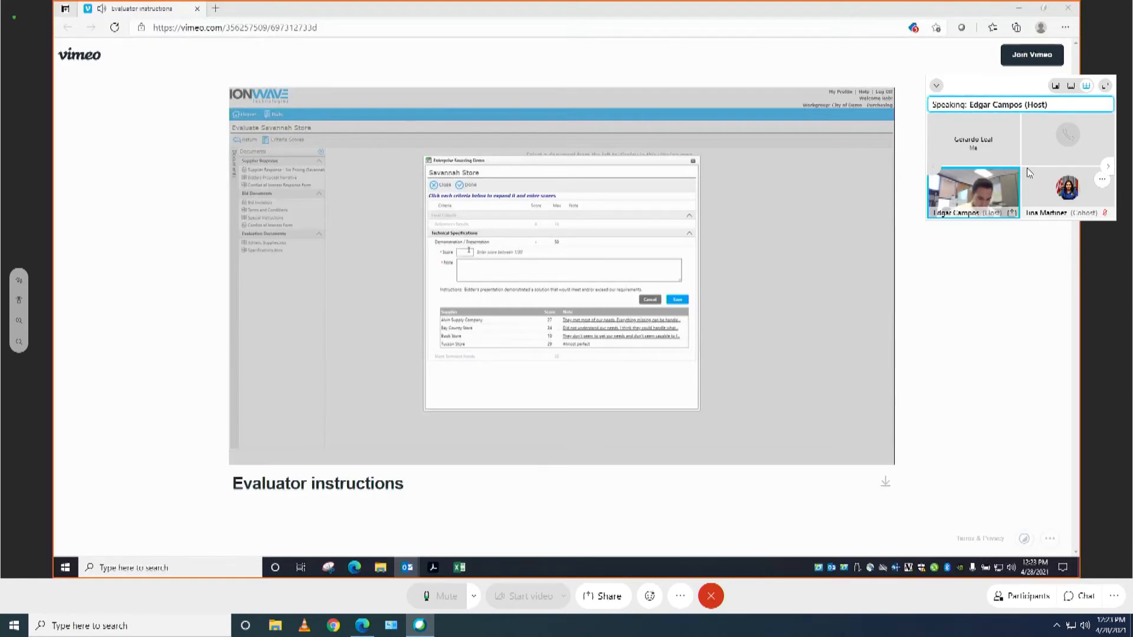
text(not the best, but will meet our needs.)
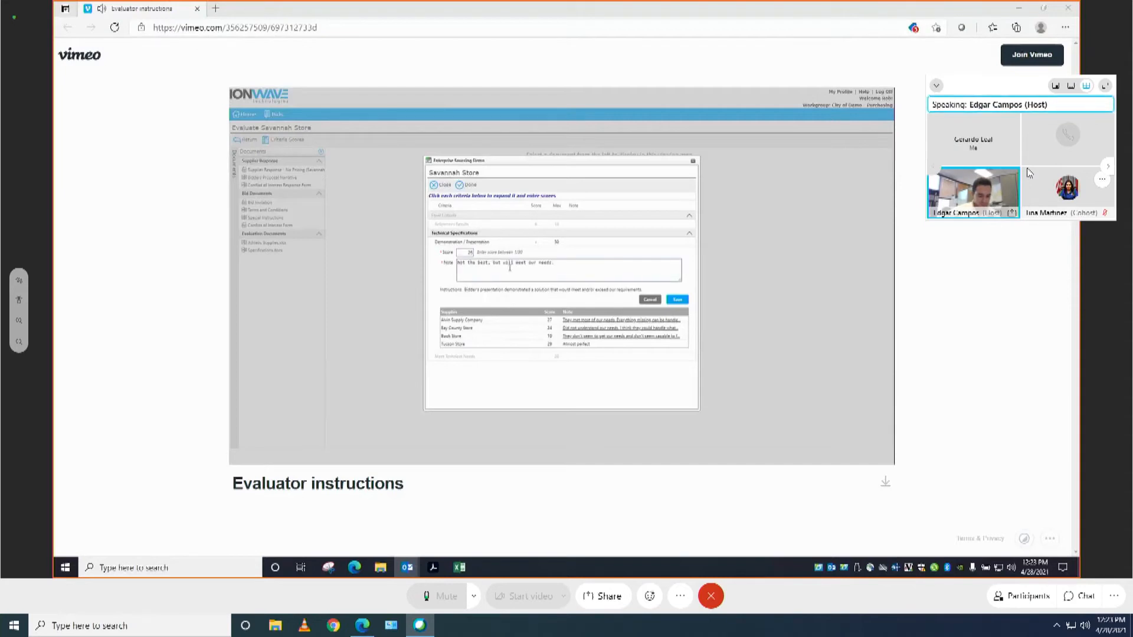
click(676, 299)
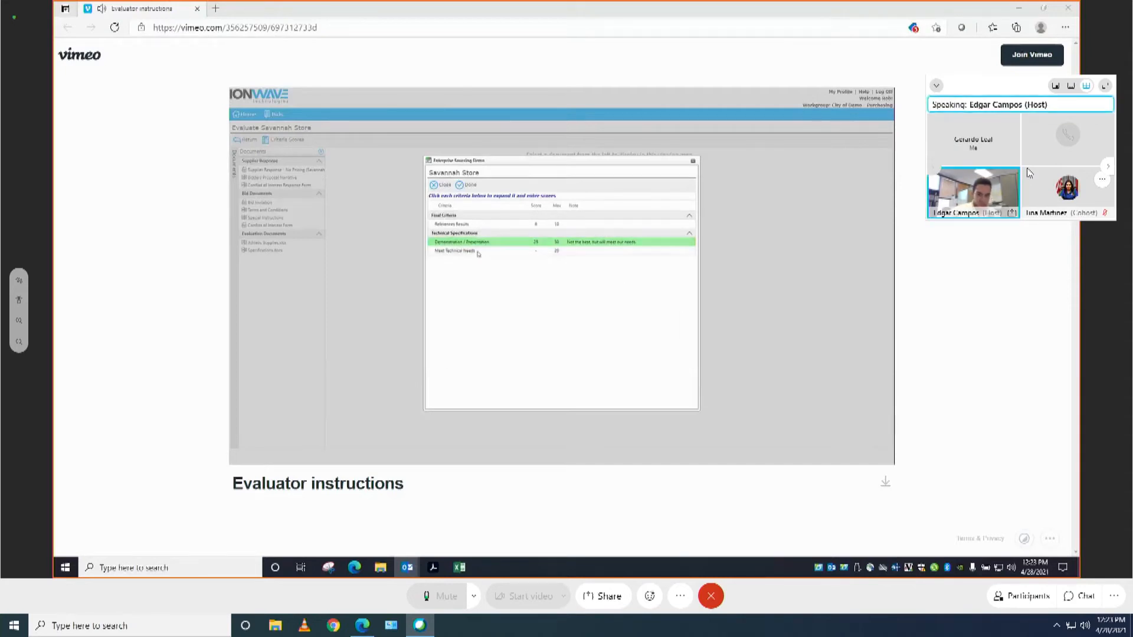
Step: Score Savannah Store's Meet Technical Needs with the comment 'good option, but not ideal'
click(455, 250)
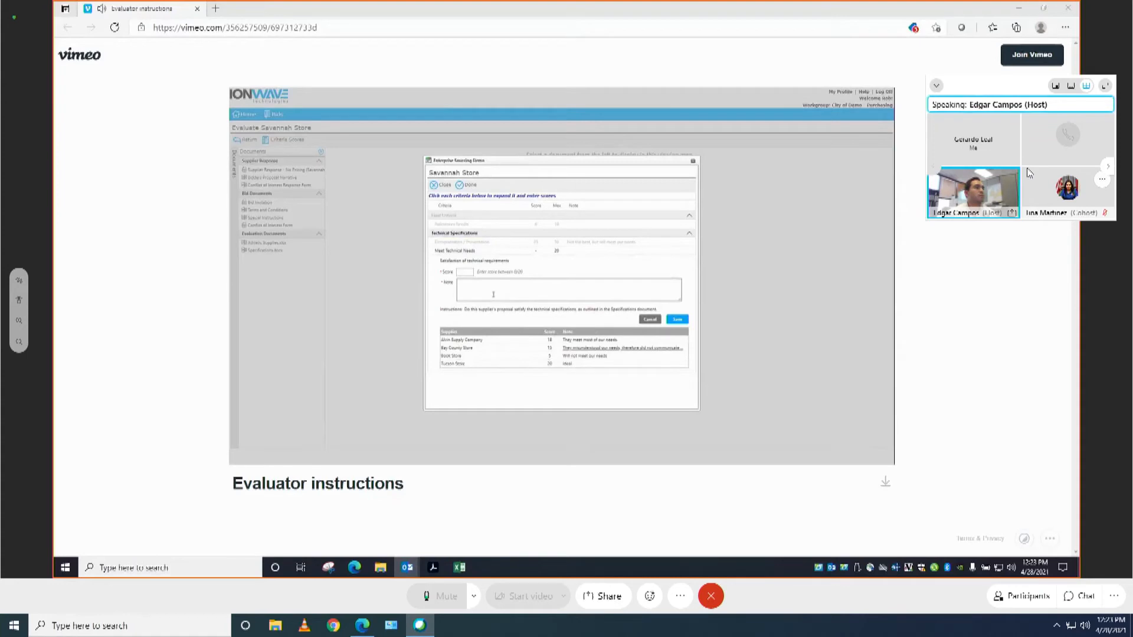
text(good option, but not ideal)
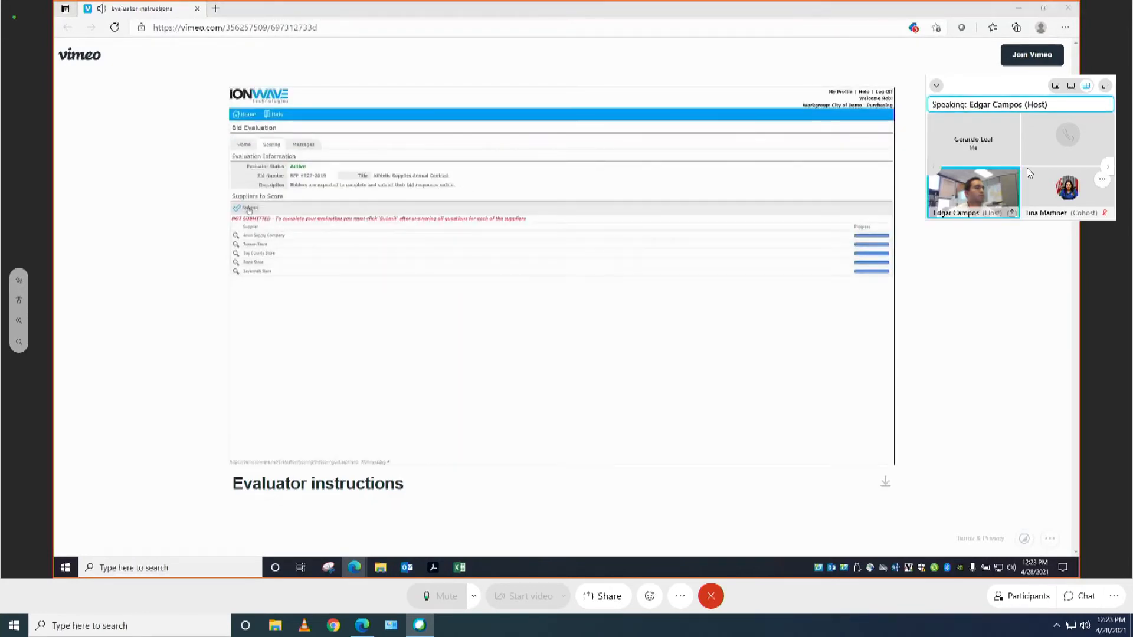
Step: Submit the evaluation so all five suppliers show status Complete
click(249, 207)
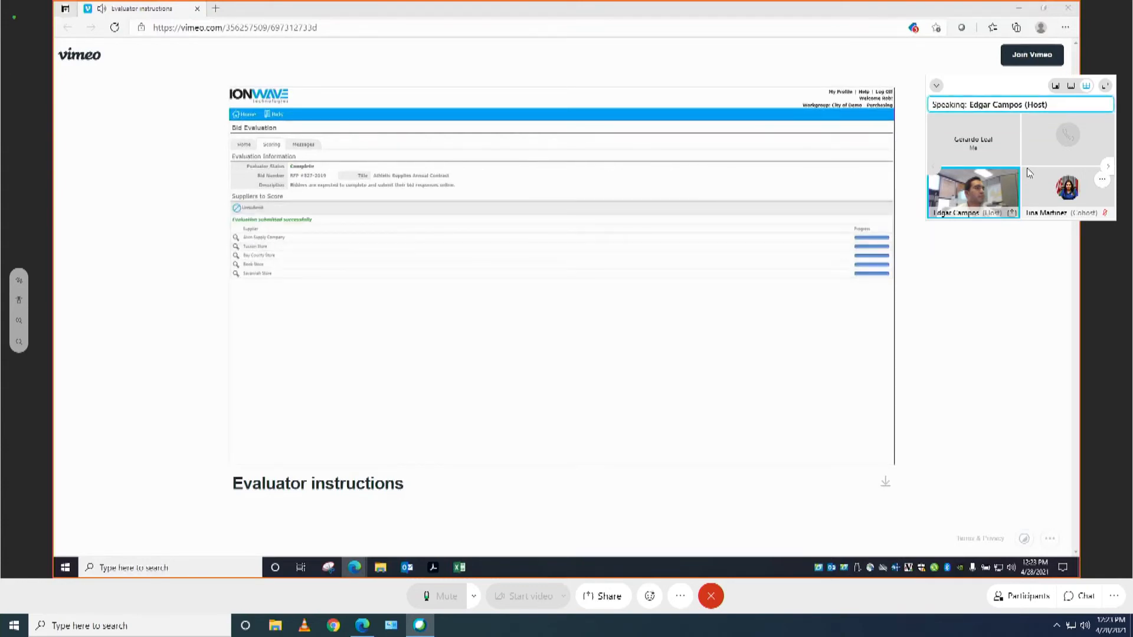
mouse_move(433, 312)
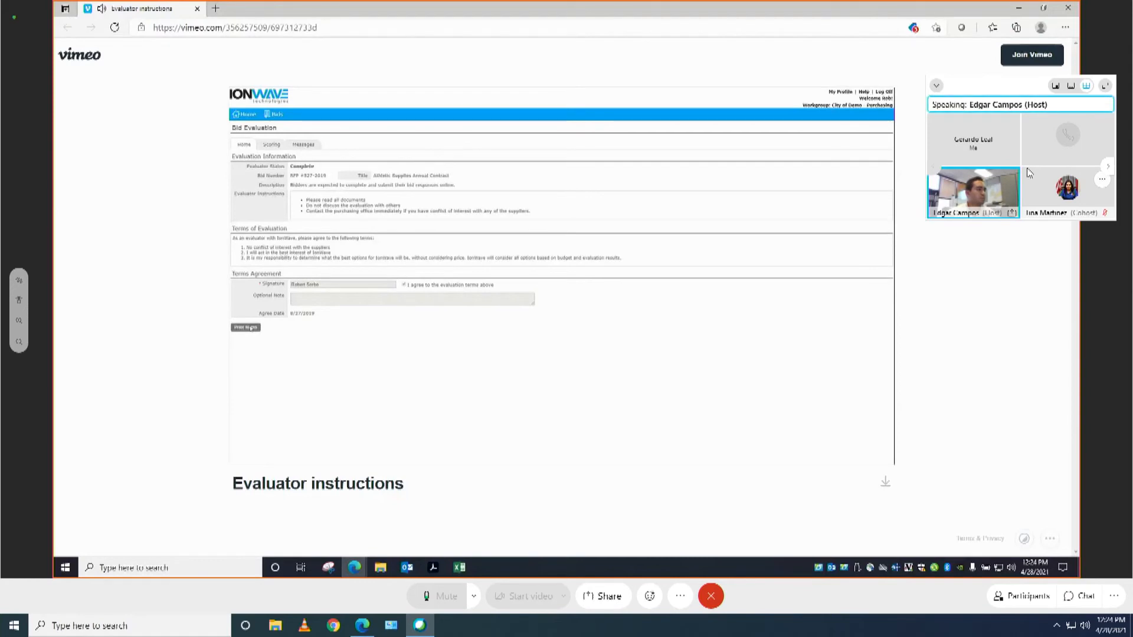
mouse_move(600, 372)
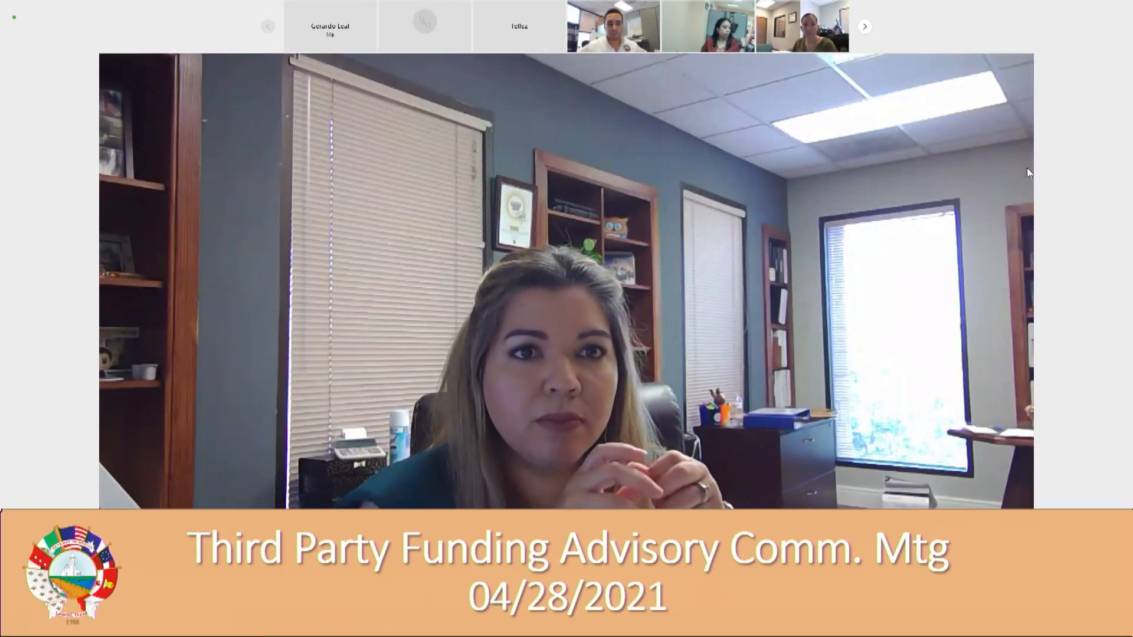
click(423, 26)
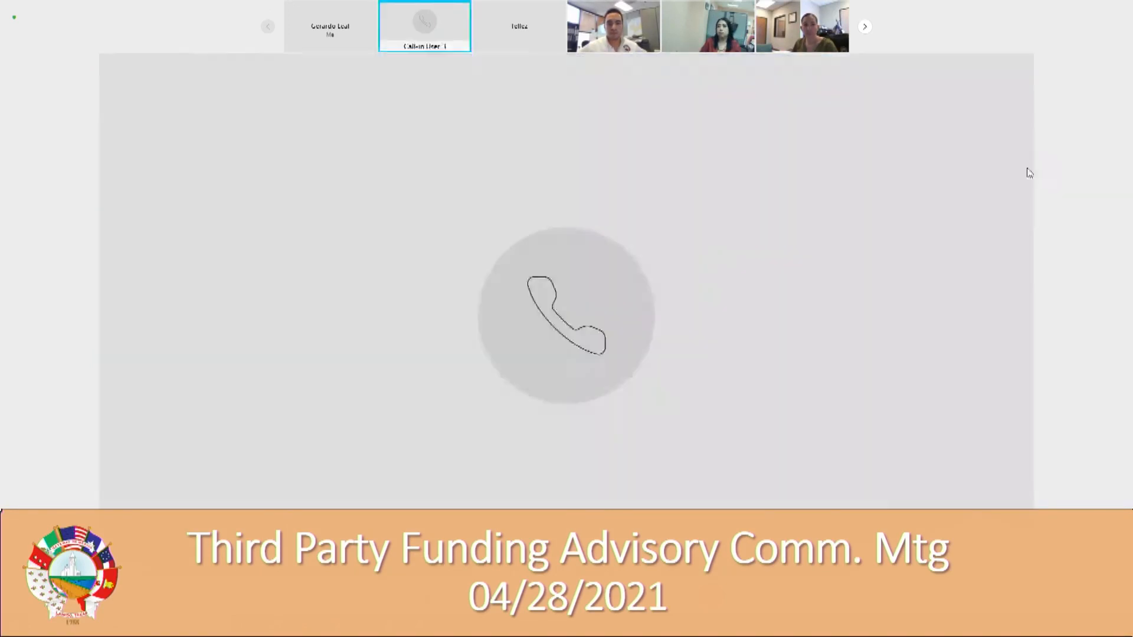